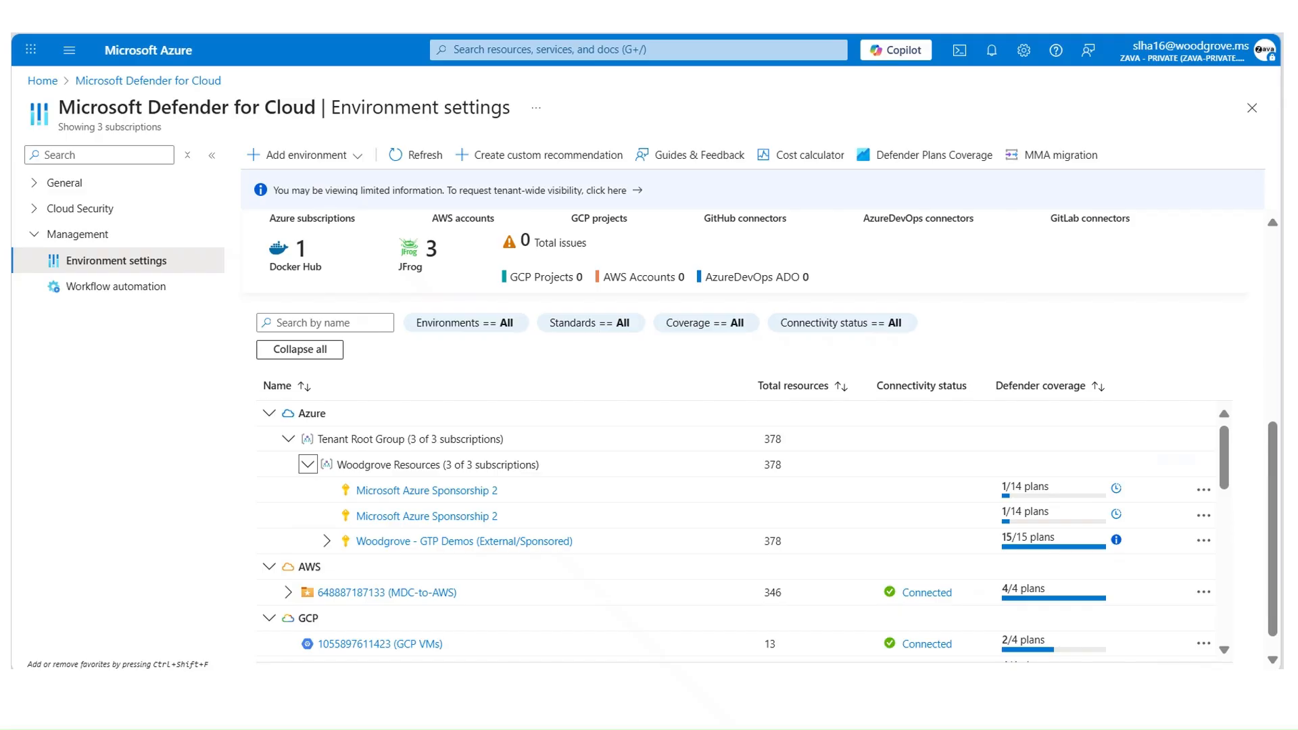
# Show the resource inventory filtered to Web App and Function App resources
pyautogui.click(1051, 536)
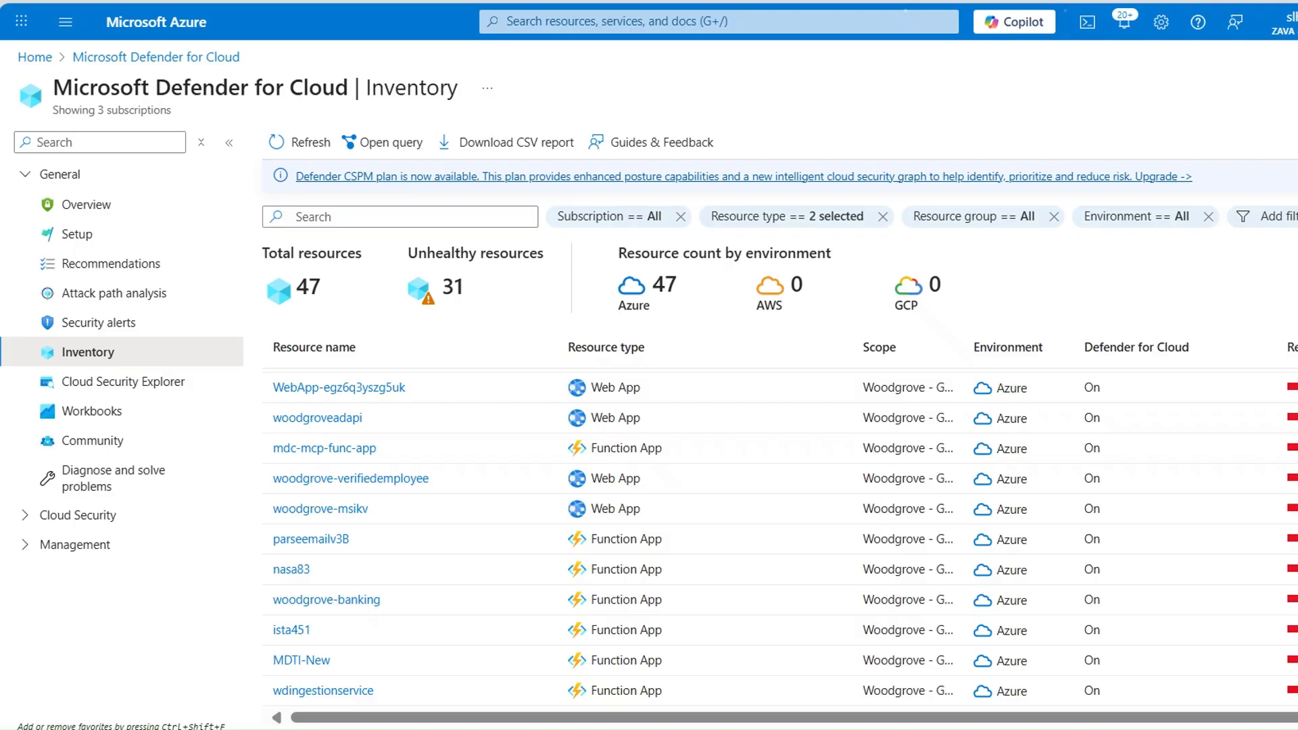
# Show the MSGraphCAEDemo resource's Update Newtonsoft.Json recommendation with its Take action options
pyautogui.click(108, 263)
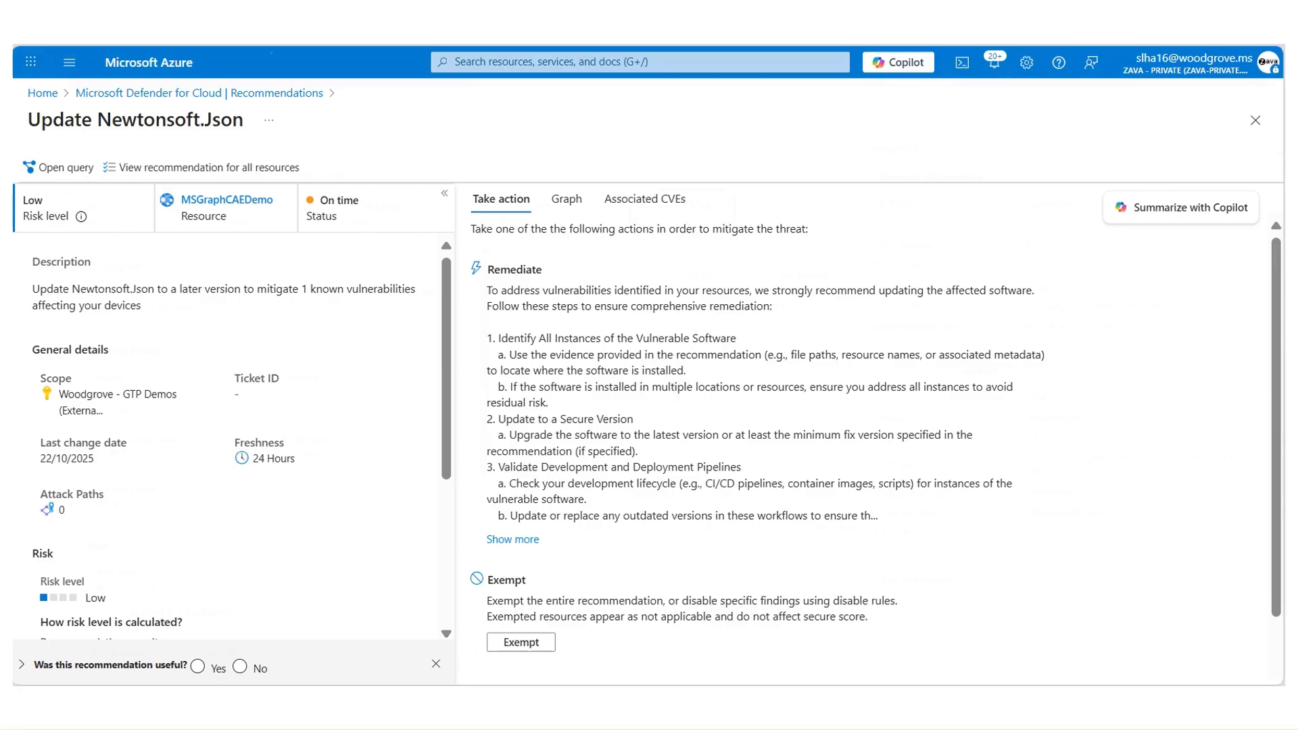
pyautogui.click(644, 199)
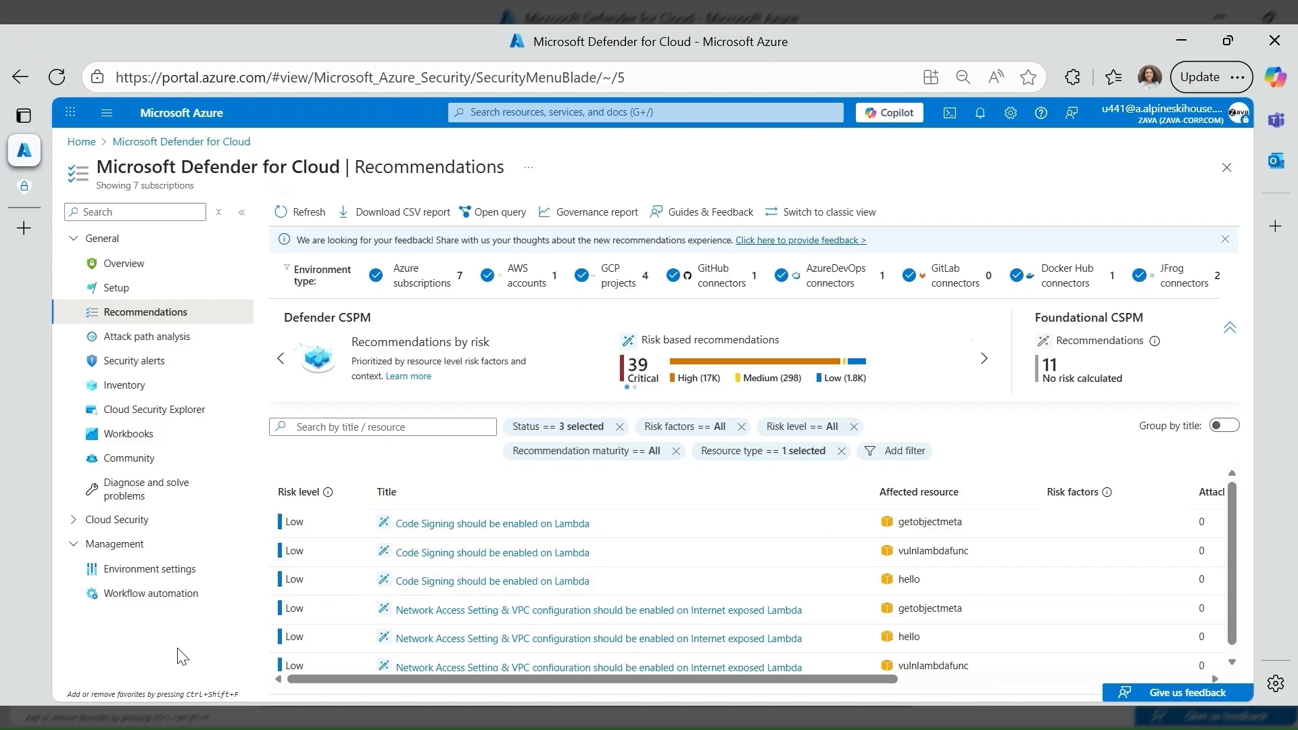
pyautogui.moveTo(483, 534)
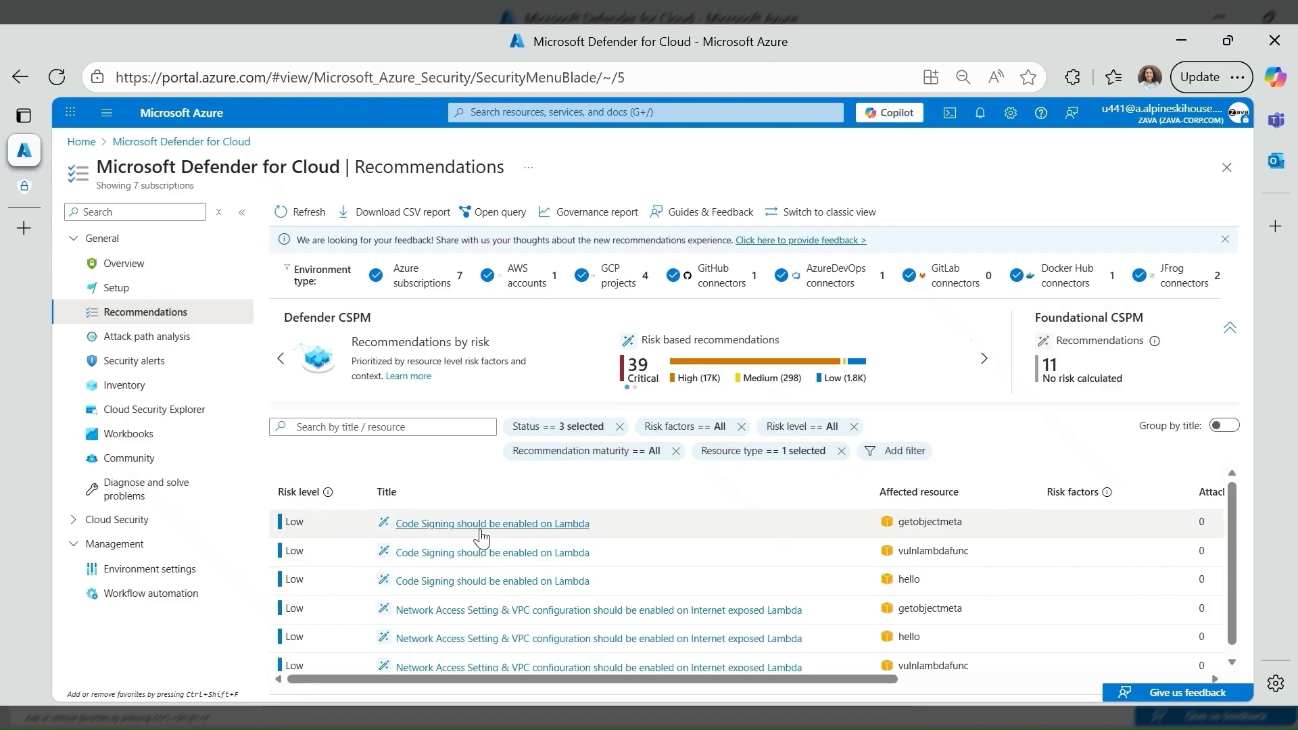
# View the Lambda Code Signing recommendation before moving to Cloud Security Explorer
pyautogui.click(490, 522)
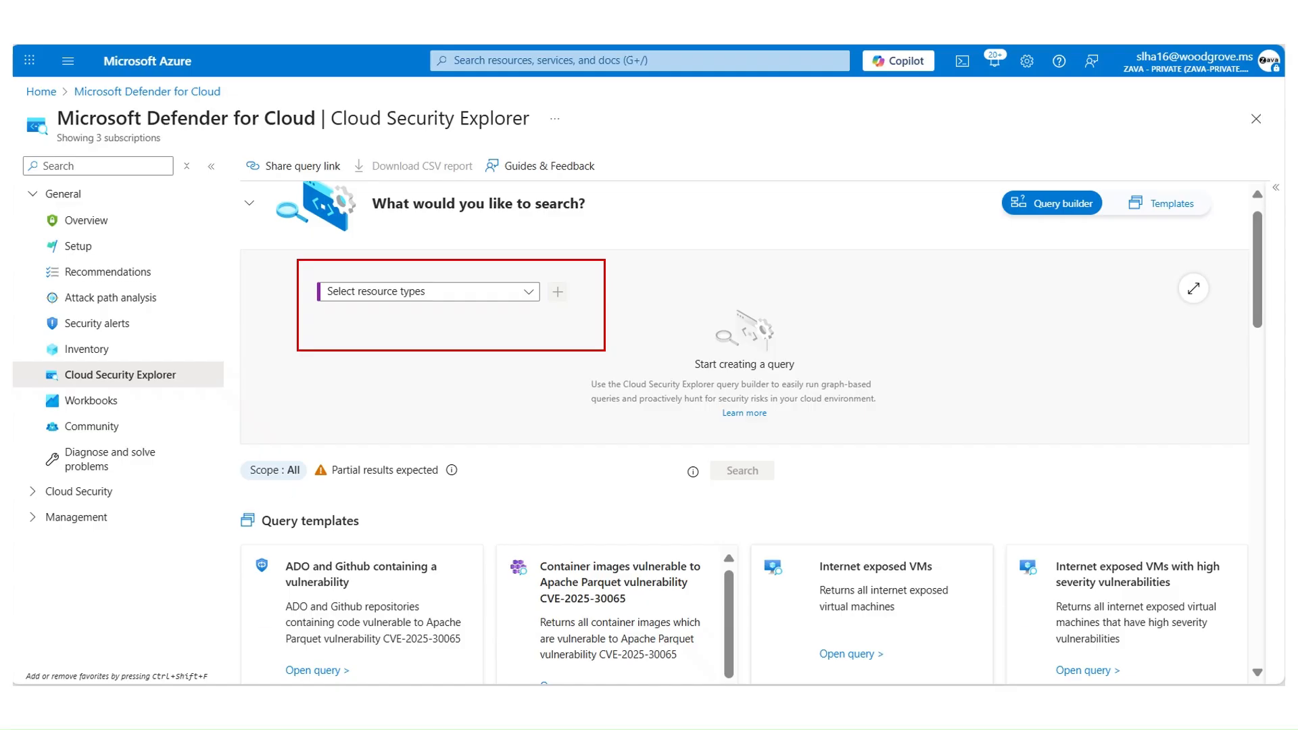
# Query Azure Web Apps and Function Apps authenticating as managed identities with permissions to sensitive object storage
pyautogui.click(426, 291)
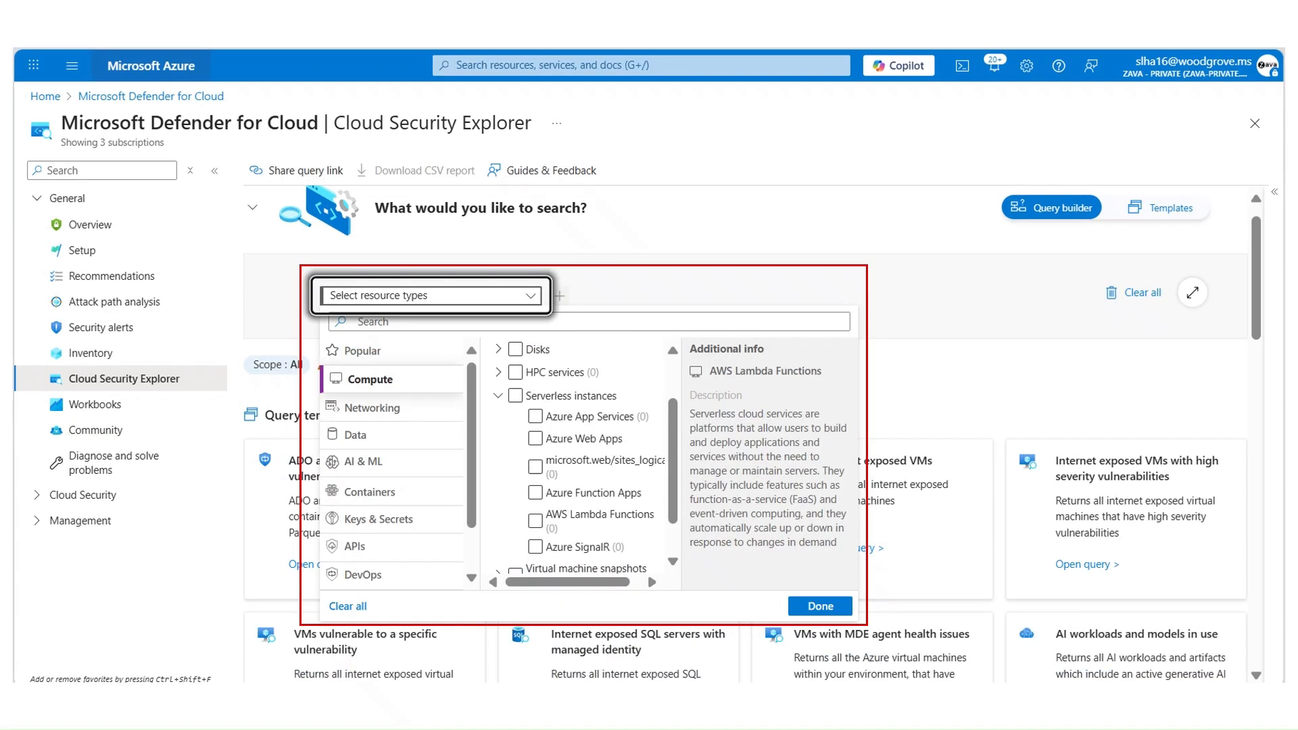
pyautogui.click(535, 490)
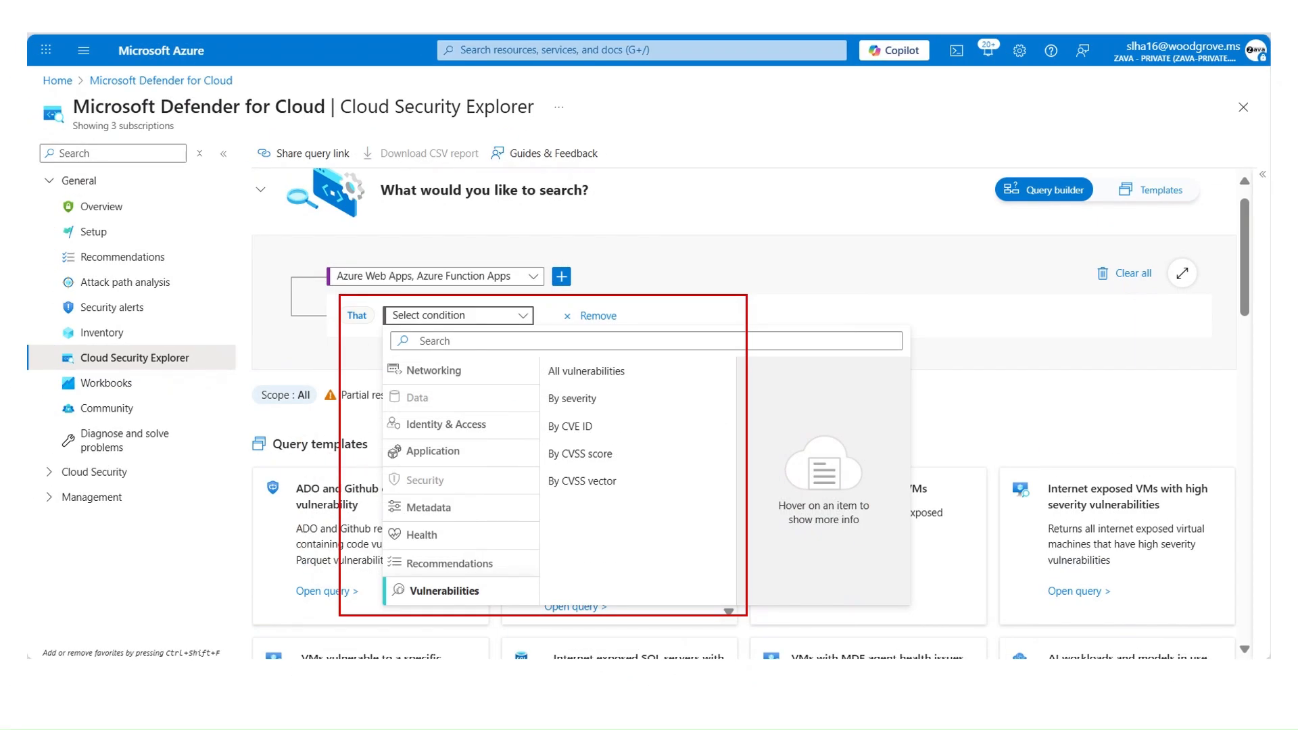
pyautogui.click(446, 591)
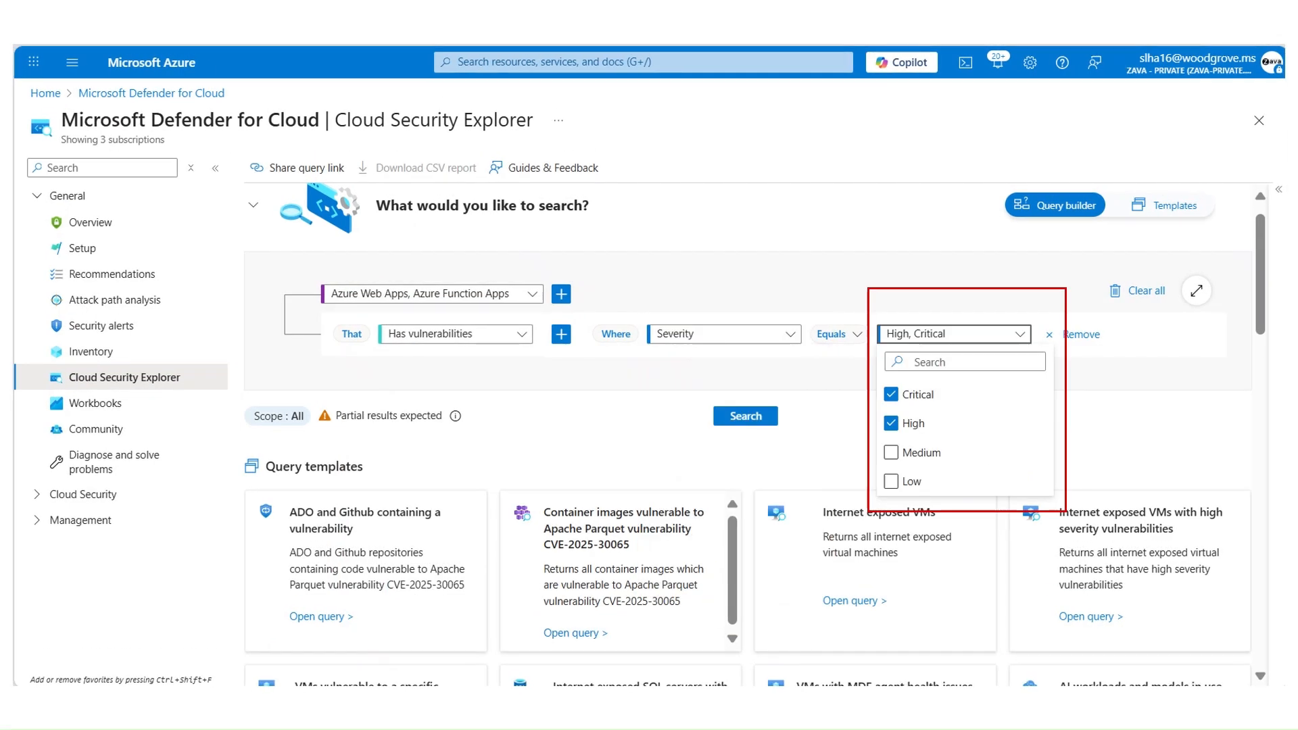
pyautogui.click(743, 389)
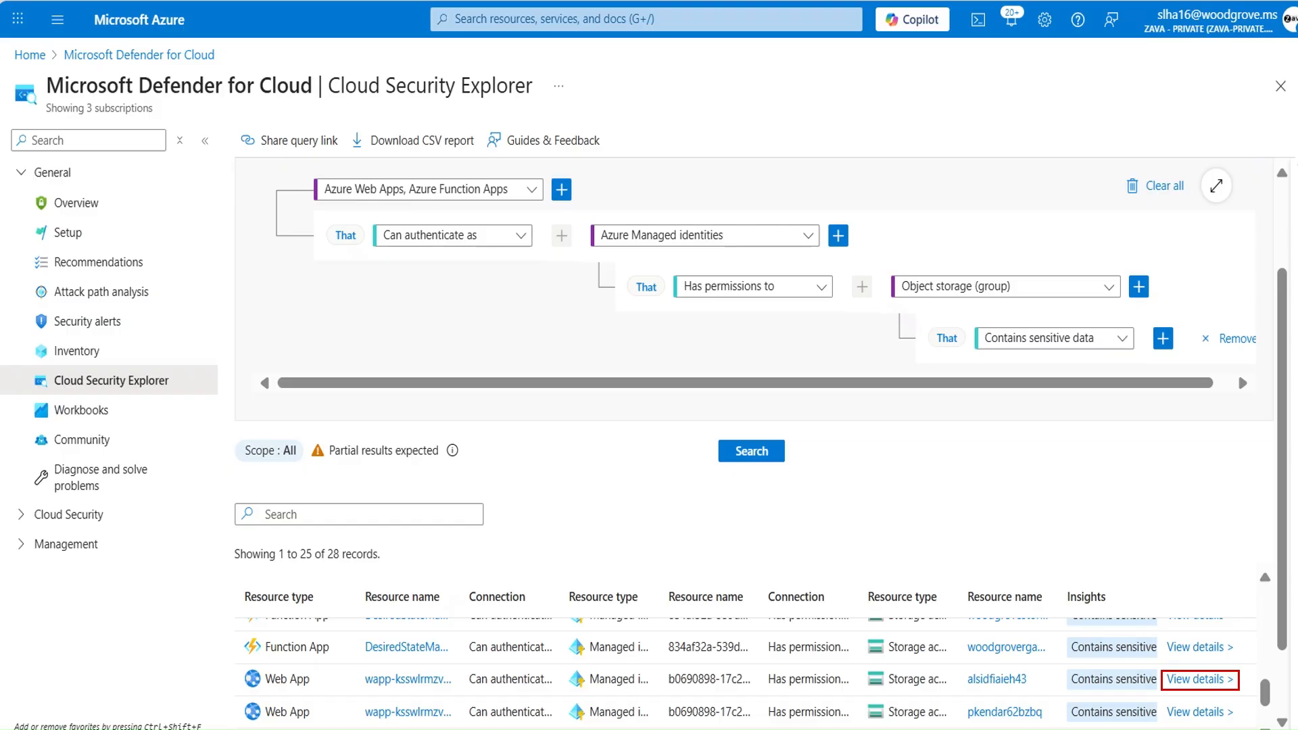
# View a Web App result's details and its 'Can authenticate as' managed-identity connection
pyautogui.click(1199, 679)
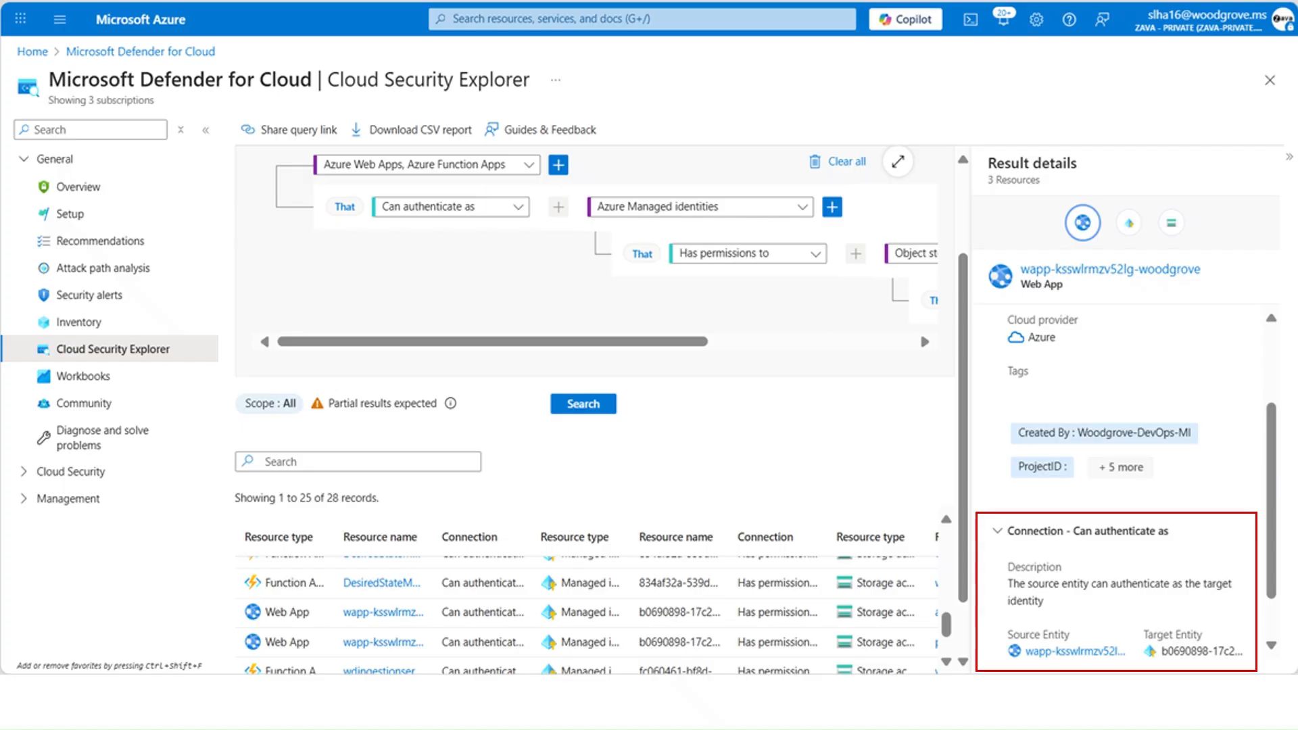
pyautogui.click(1126, 220)
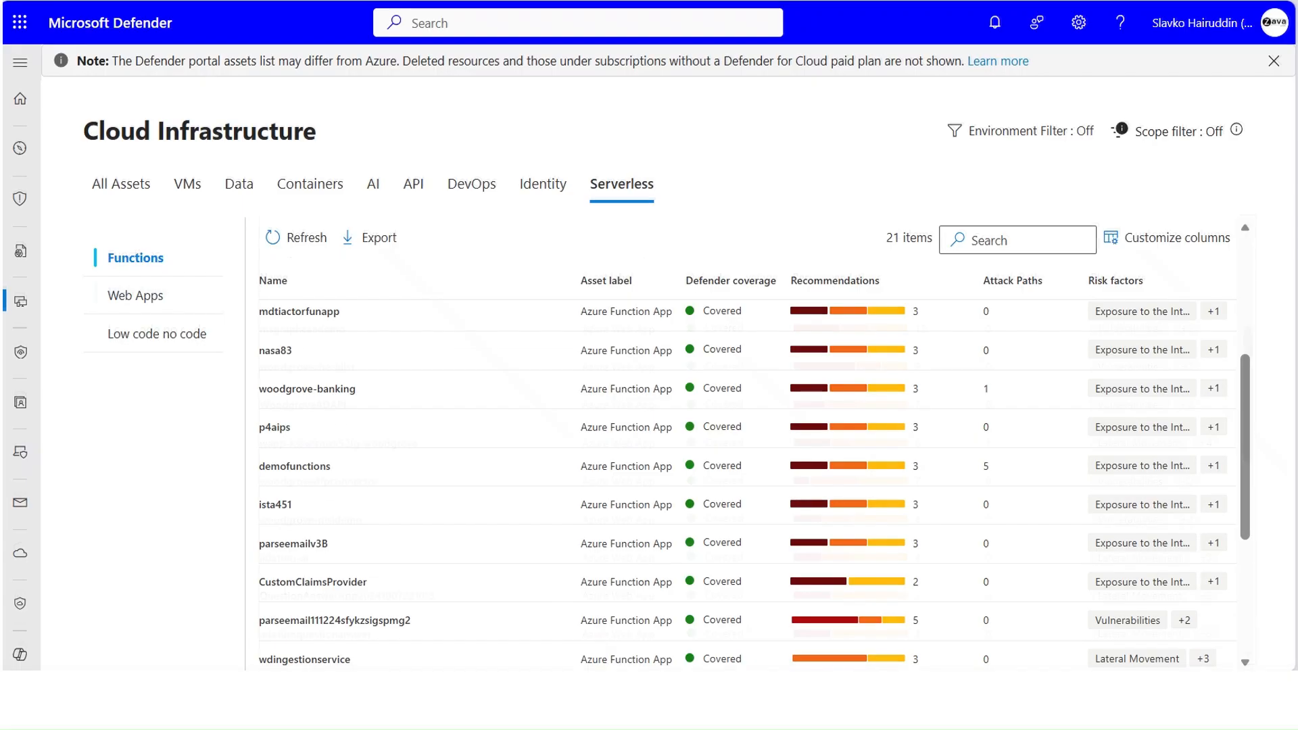
# List attack paths filtered to function and web app targets from a function's Attack Paths count
pyautogui.click(138, 292)
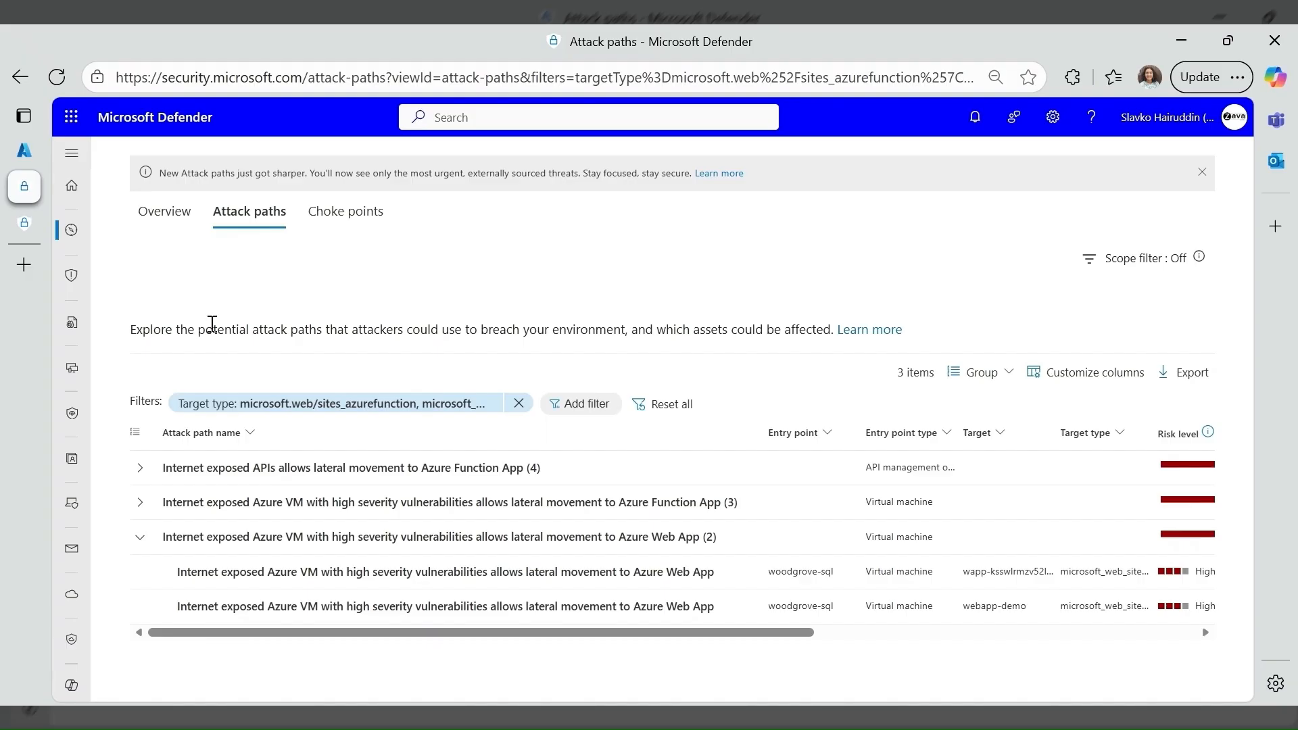
# Show the 'Internet exposed Azure VM to Azure Web App' path's details pane with its graph
pyautogui.click(71, 229)
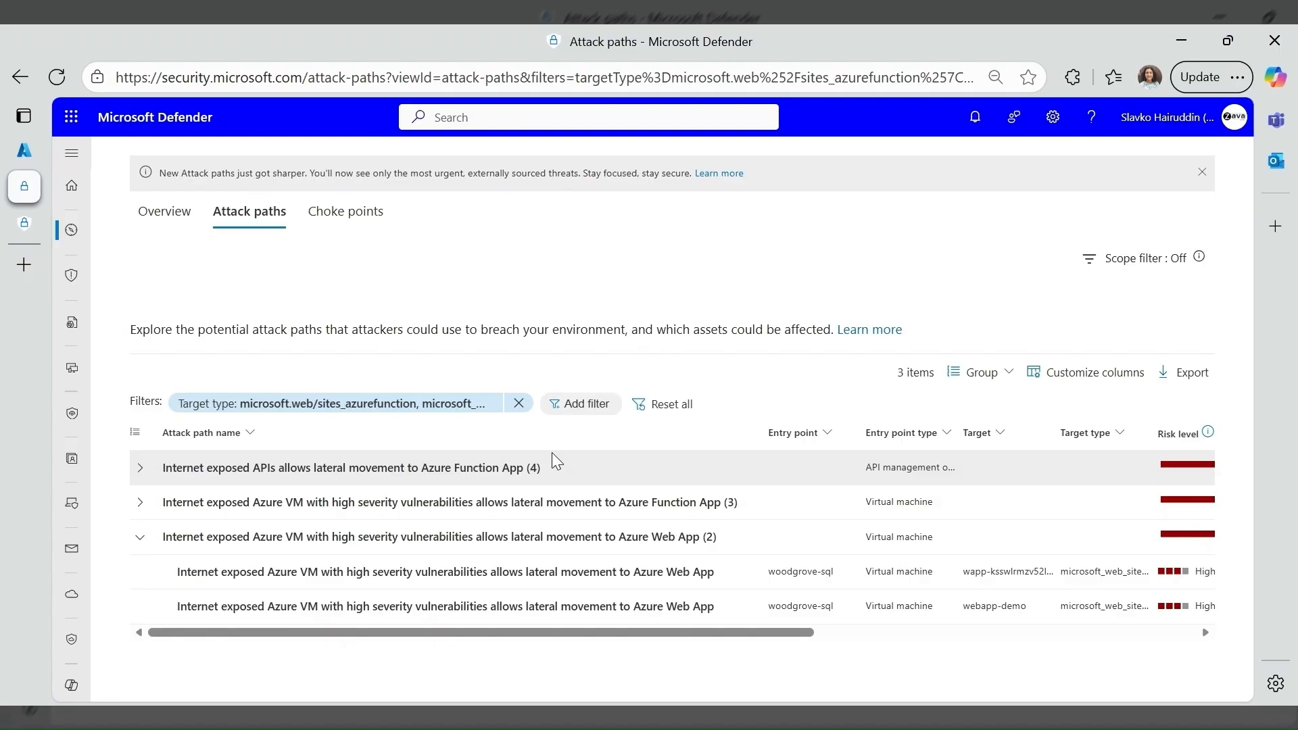
pyautogui.moveTo(480, 633); pyautogui.dragTo(580, 633)
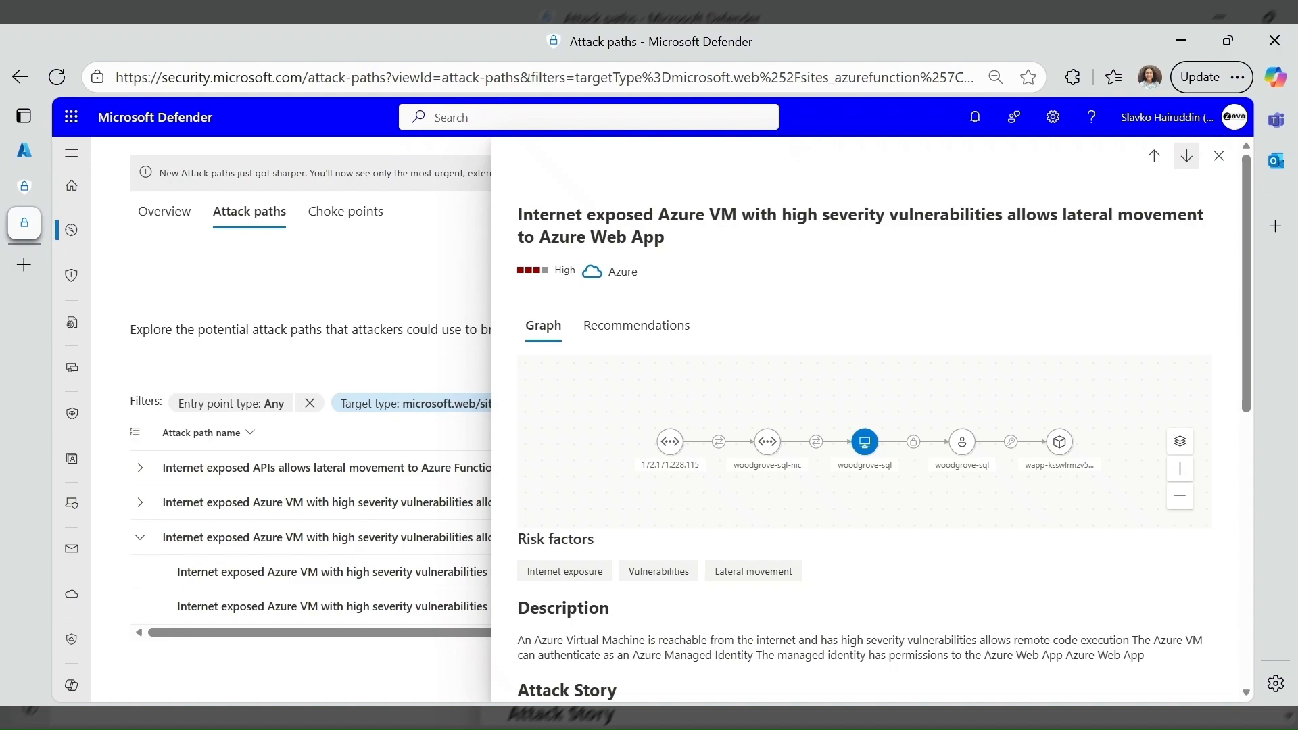
pyautogui.moveTo(865, 484)
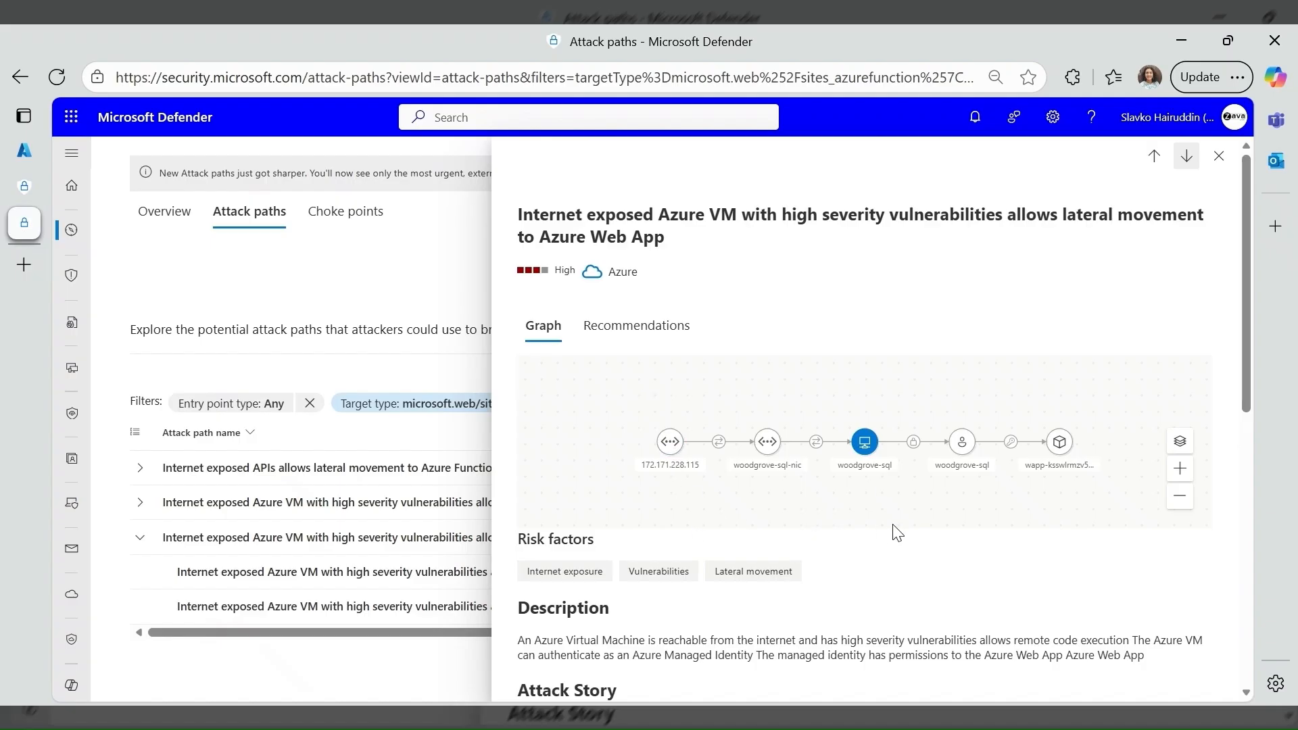
pyautogui.moveTo(900, 537)
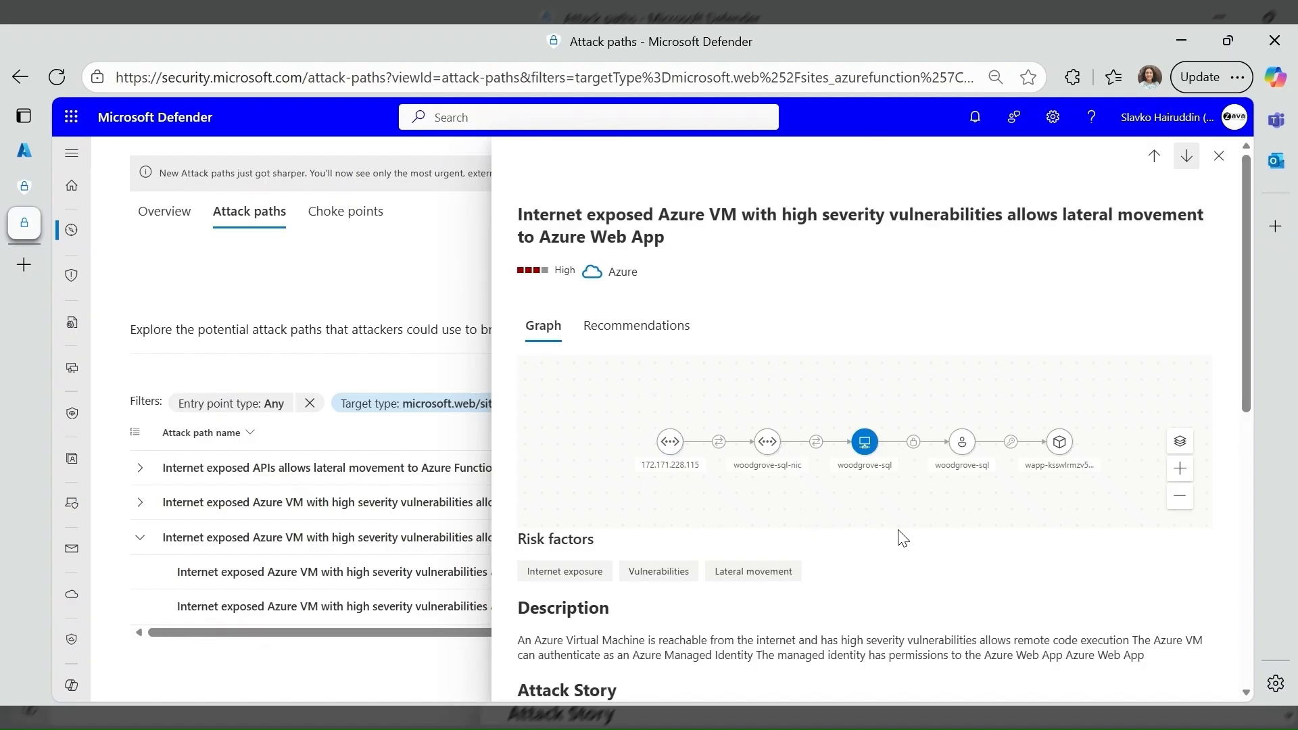
pyautogui.moveTo(919, 458)
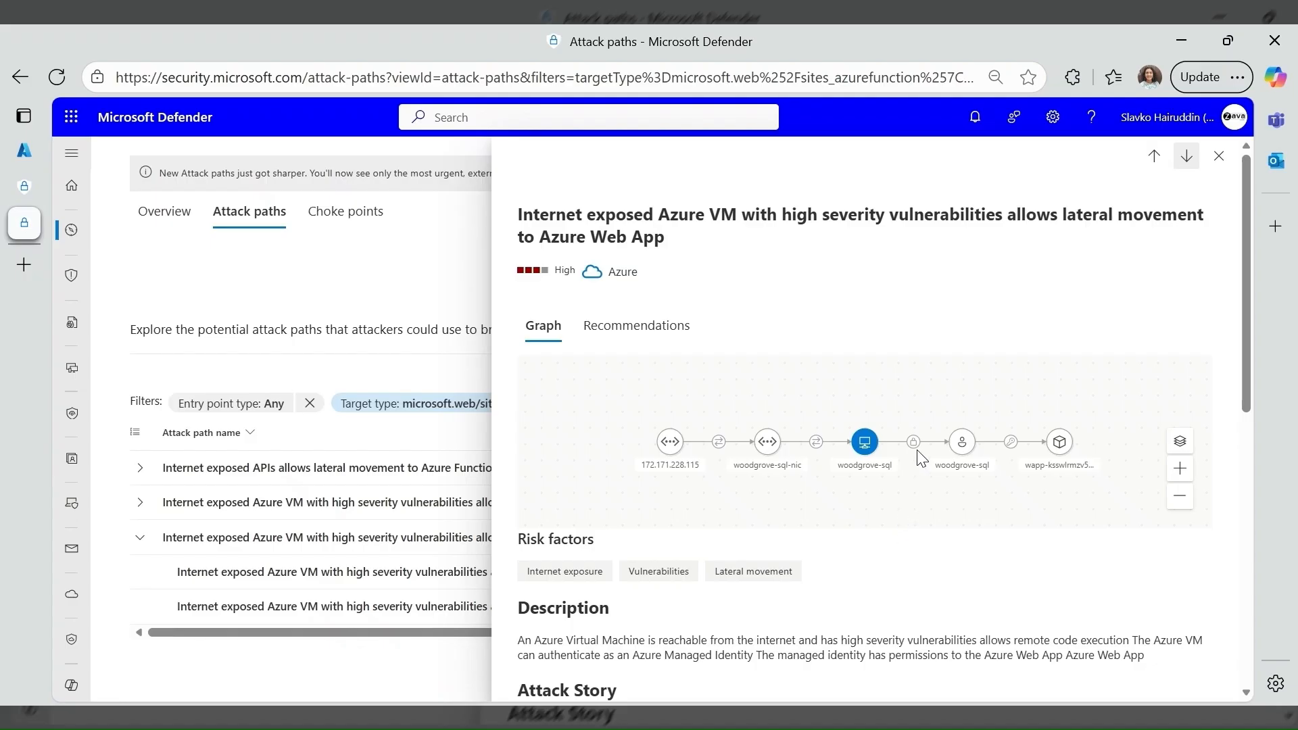
pyautogui.moveTo(971, 489)
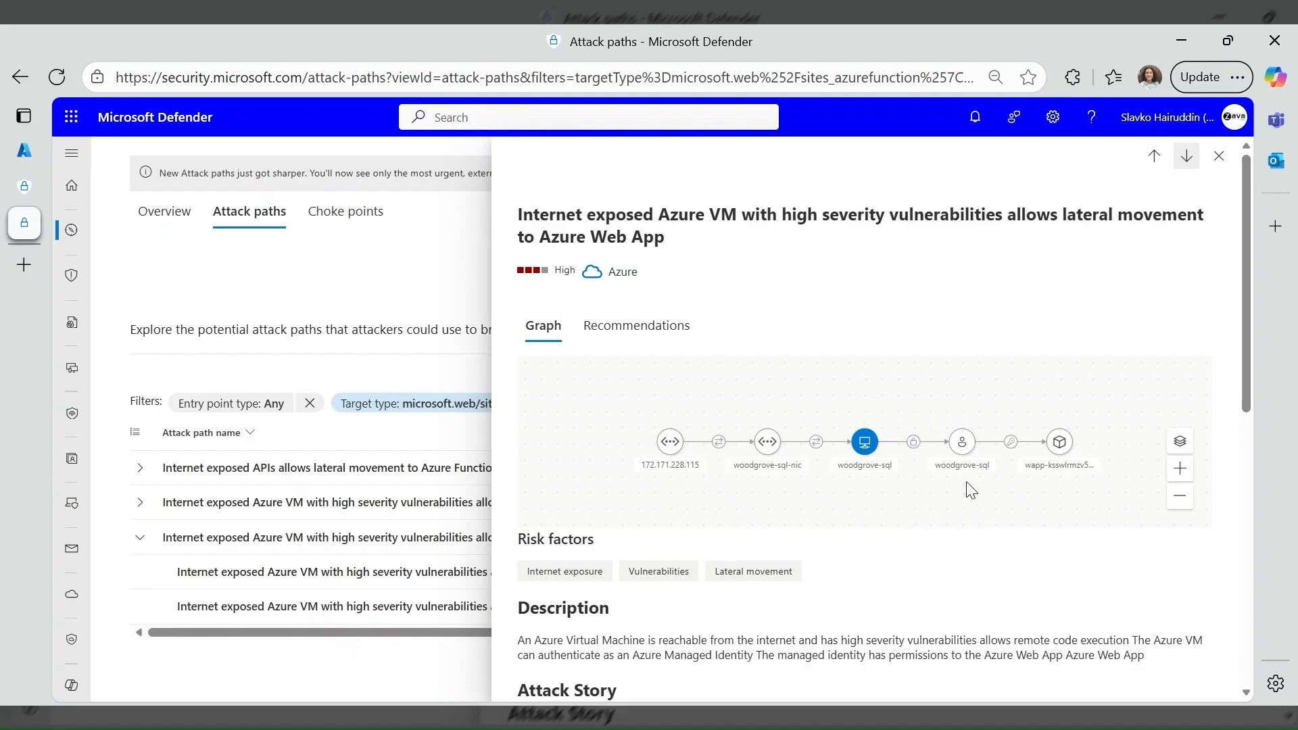
pyautogui.moveTo(961, 441)
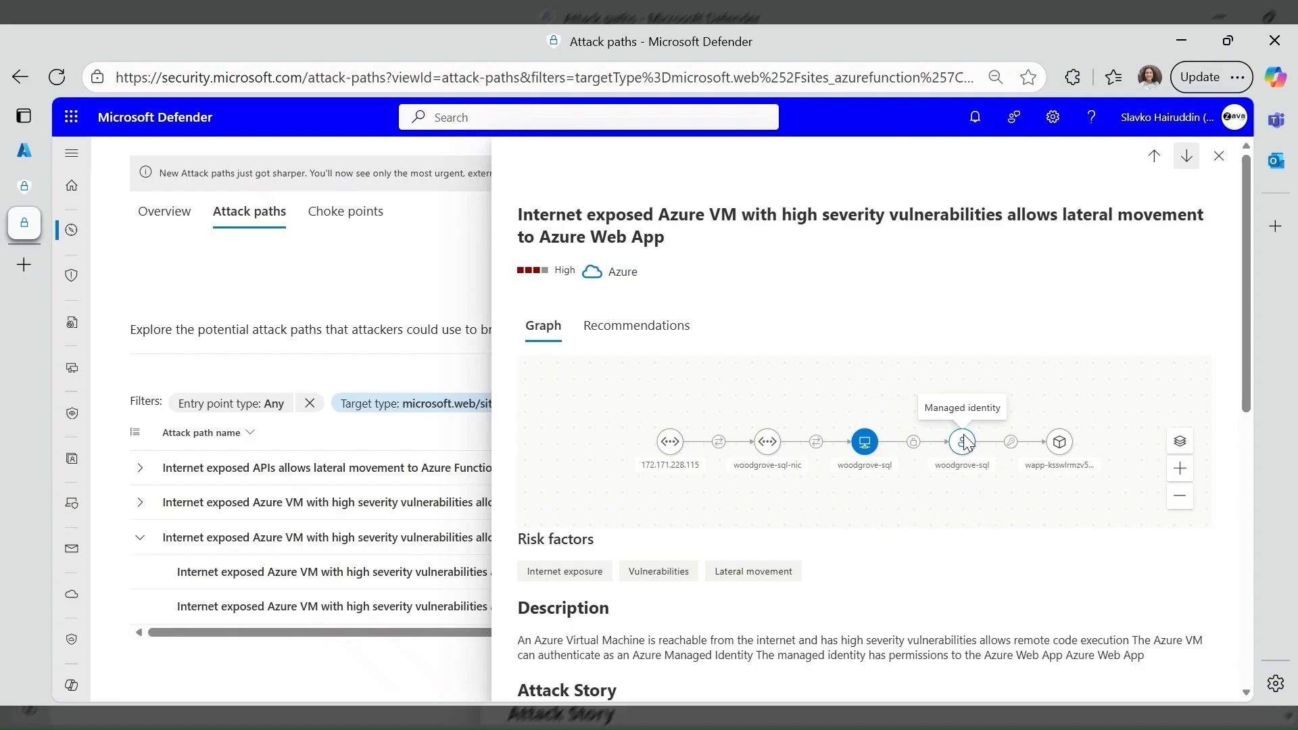
pyautogui.moveTo(1040, 437)
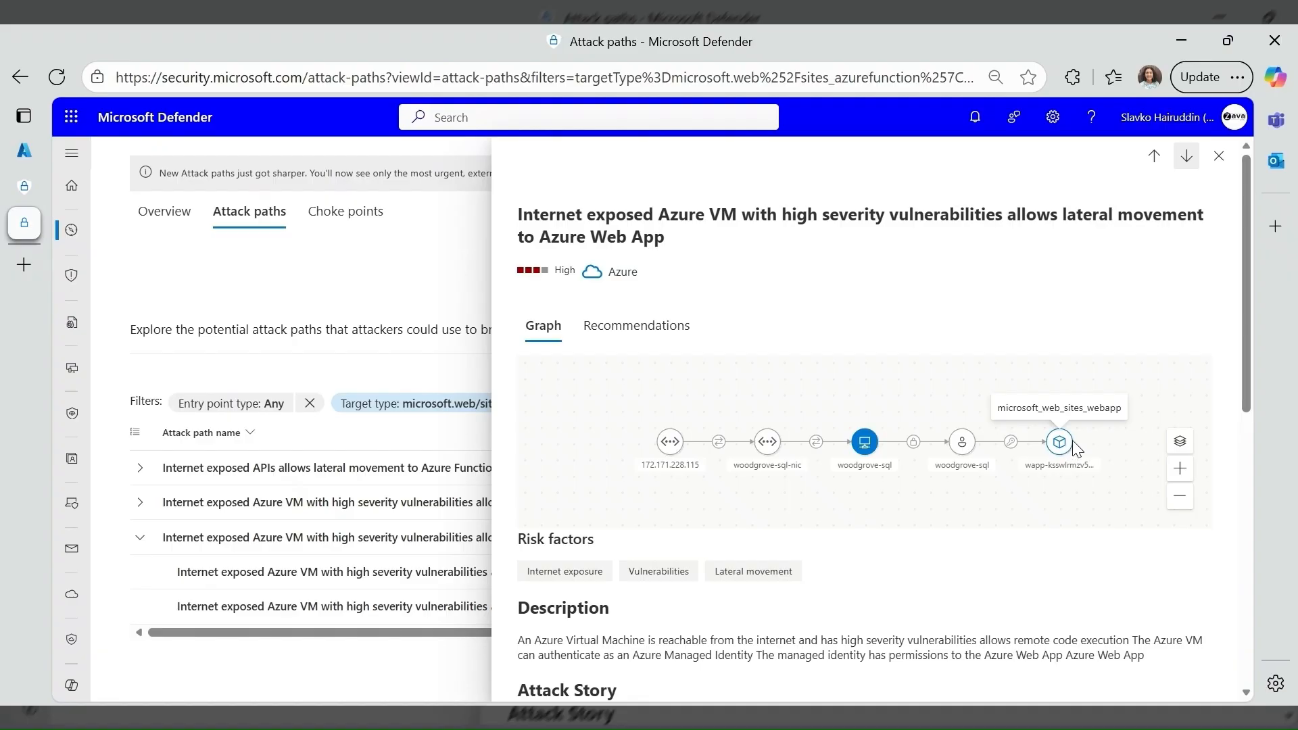
# Scroll the details pane to the Attack Story and MITRE ATT&CK initial access, execution and credential access tactics
pyautogui.scroll(-3)
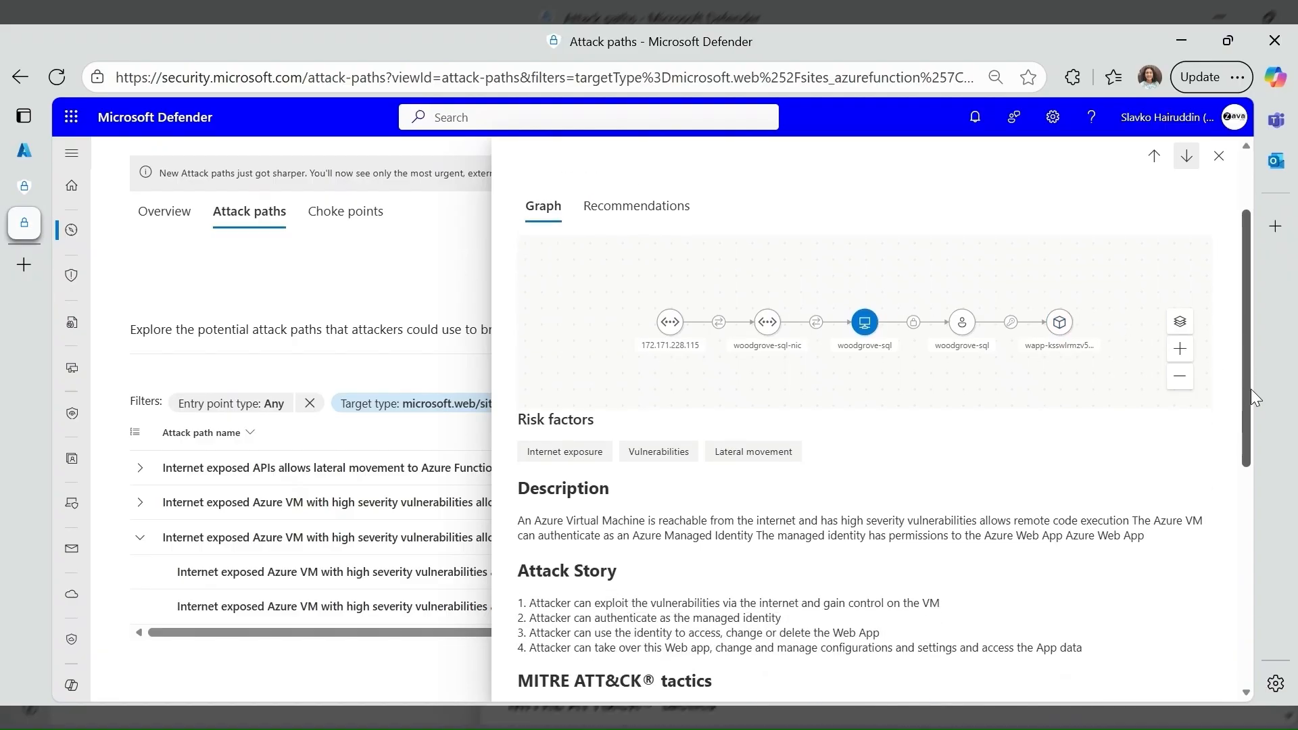
pyautogui.scroll(-3)
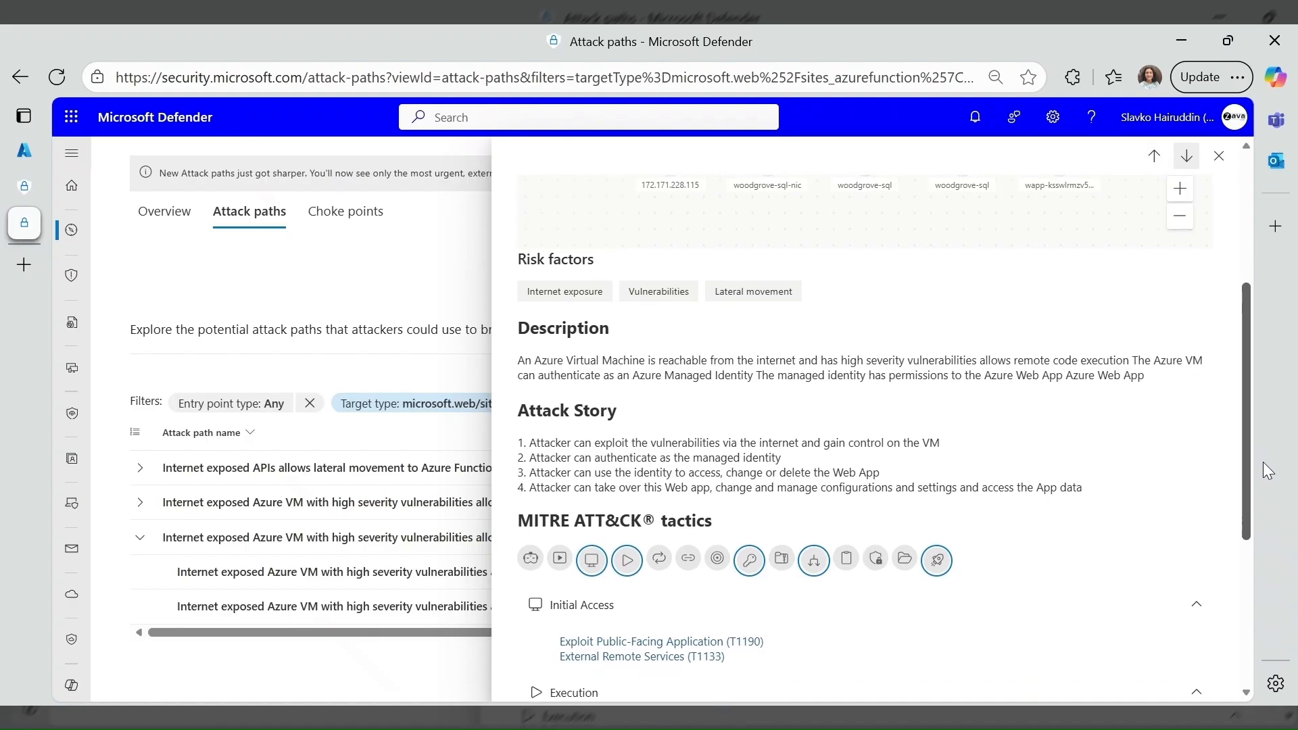
pyautogui.scroll(-3)
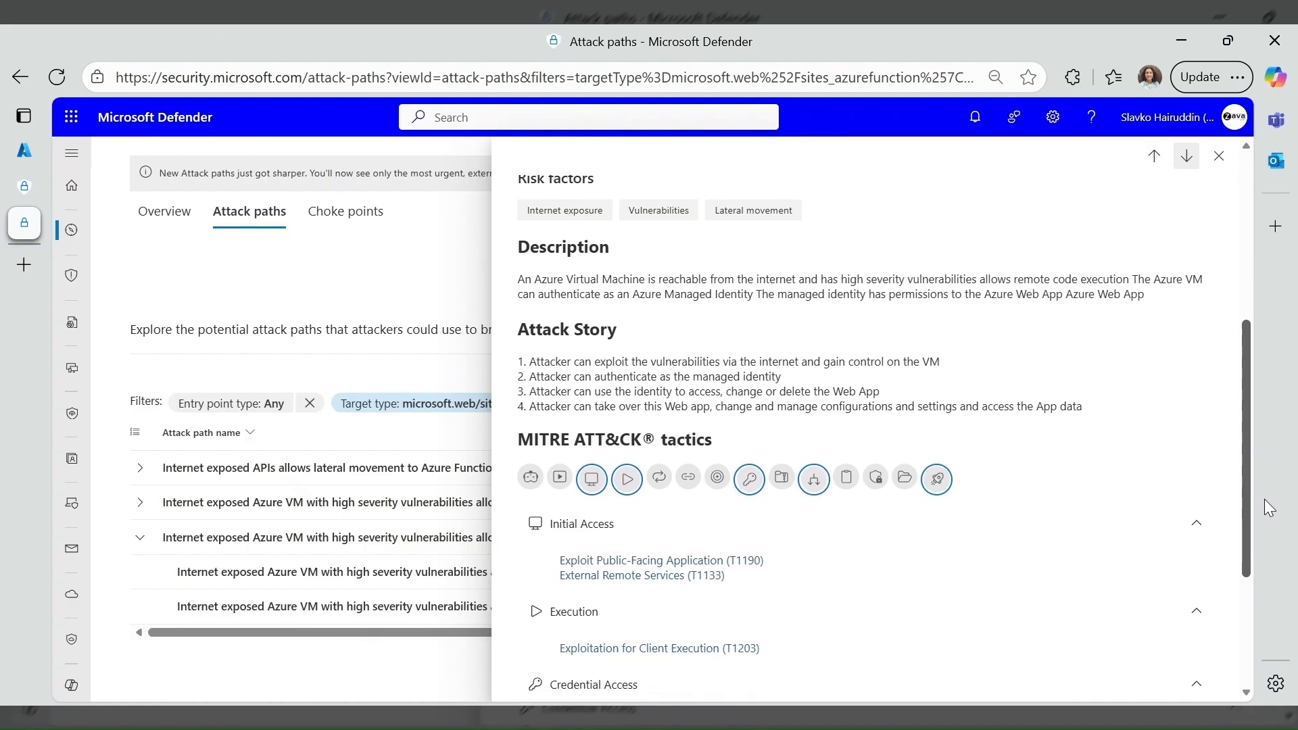
pyautogui.scroll(-3)
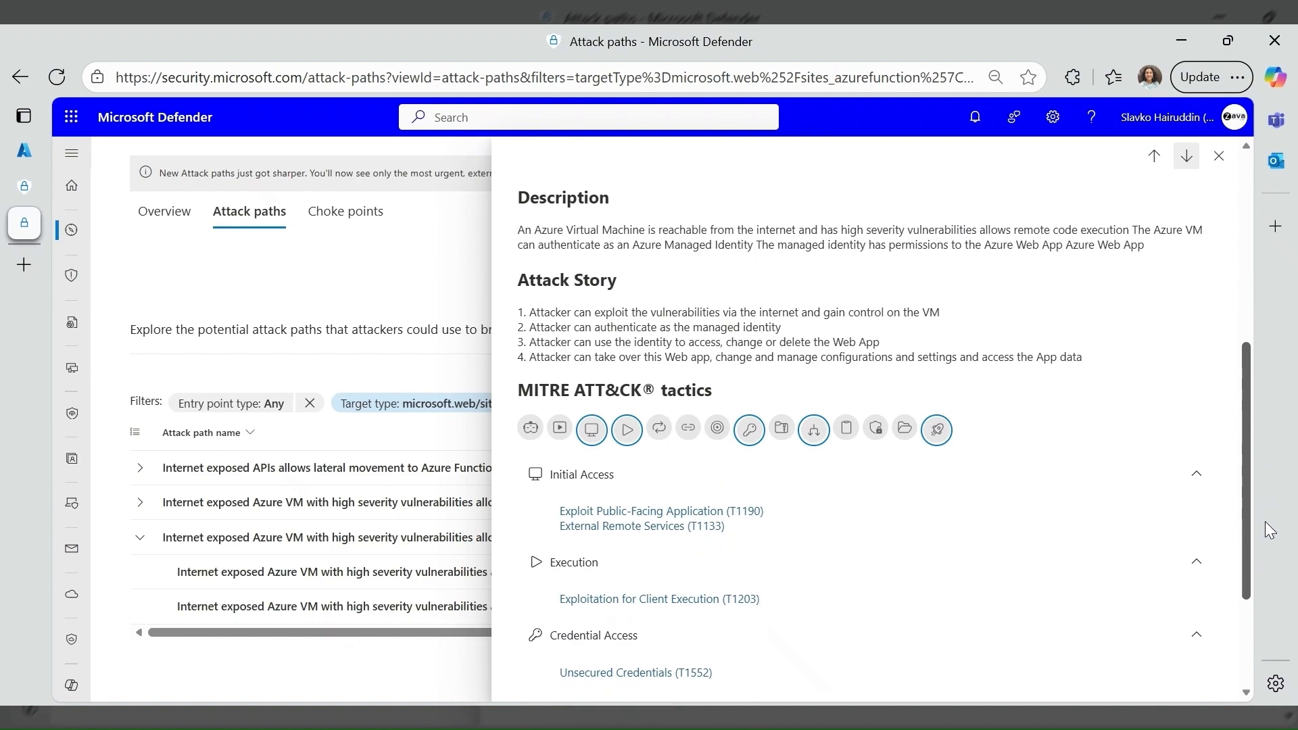
pyautogui.scroll(-3)
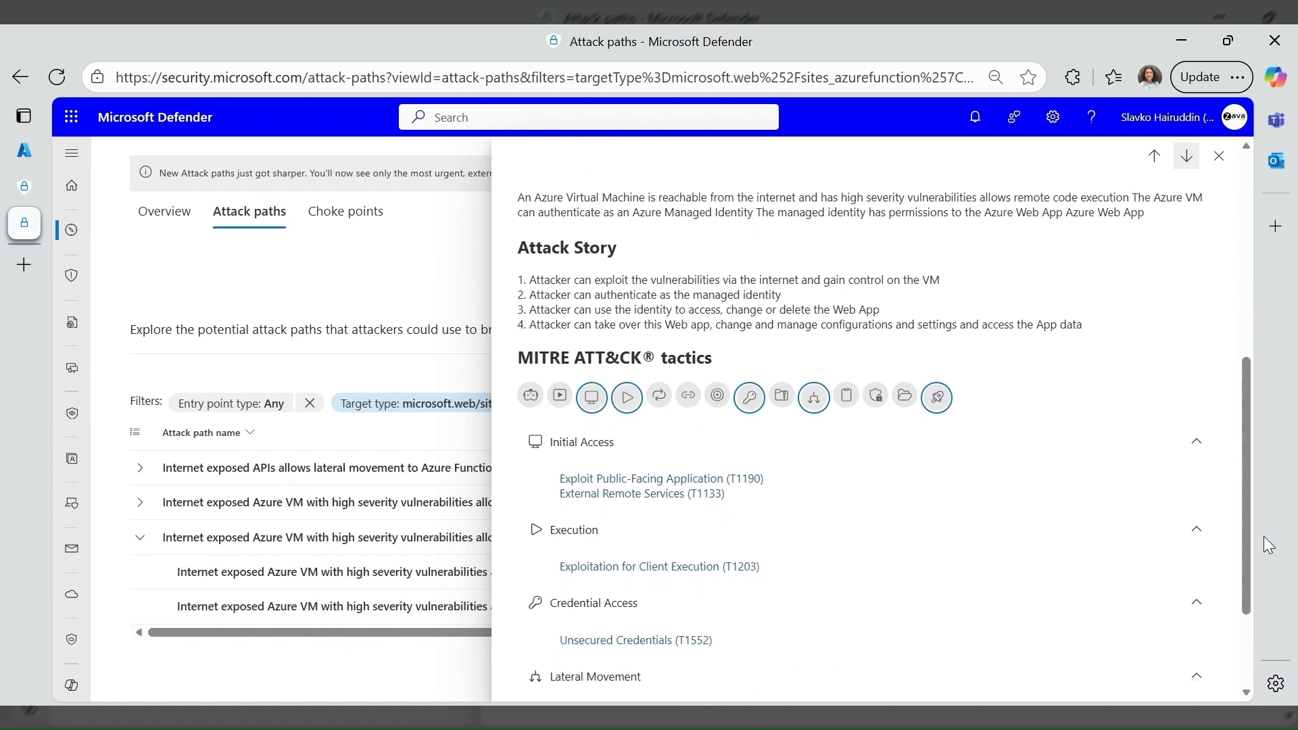